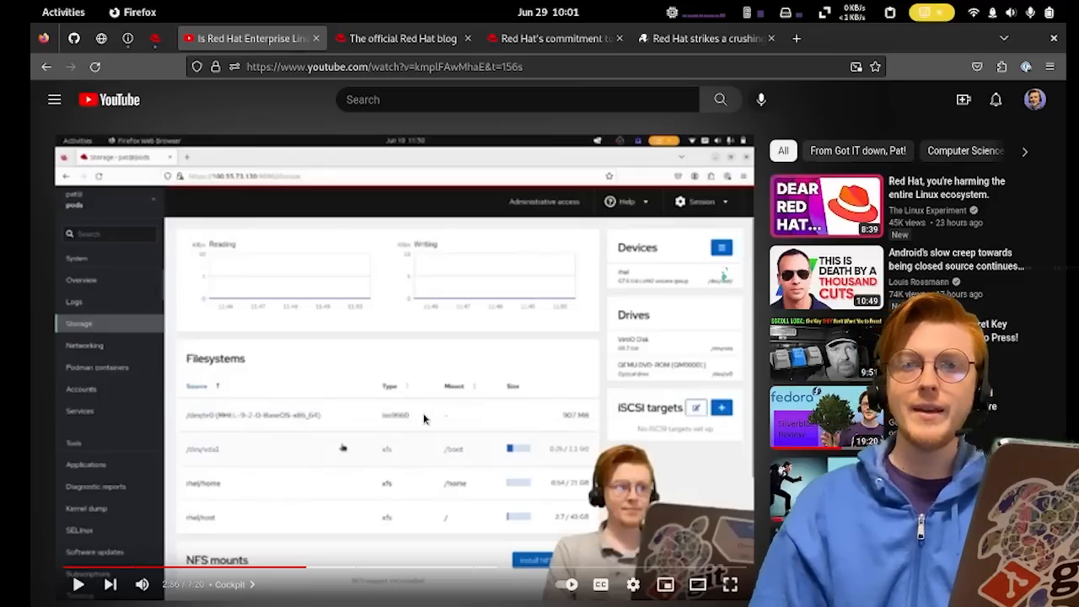
Switch to The Register article "Red Hat strikes a crushing blow against RHEL downstreams".
click(706, 37)
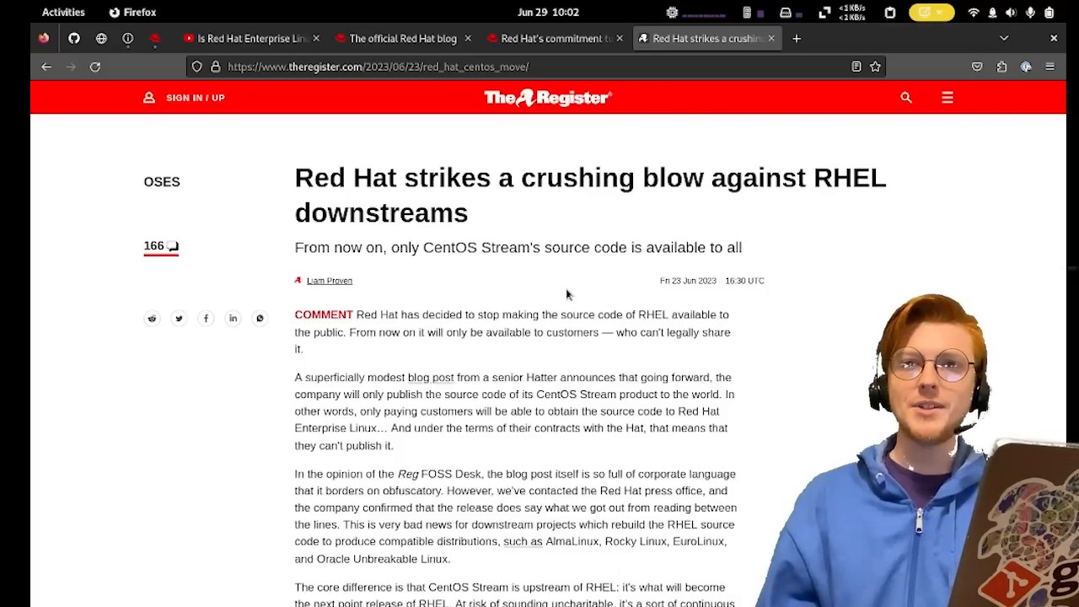
Switch to the Red Hat Blog post responding to the git.centos.org changes.
click(553, 37)
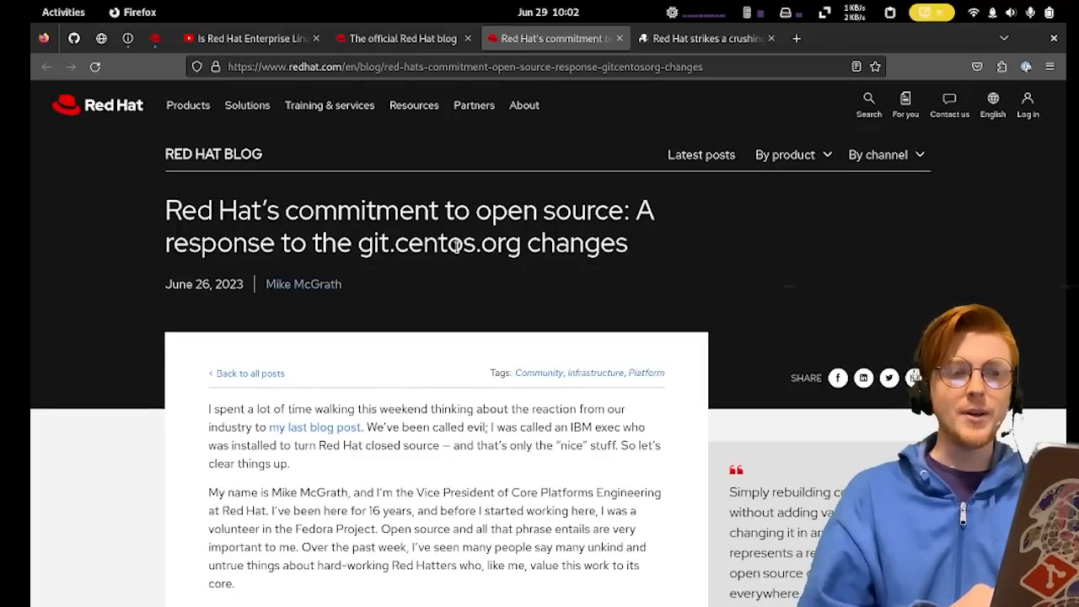
scroll(down, 3)
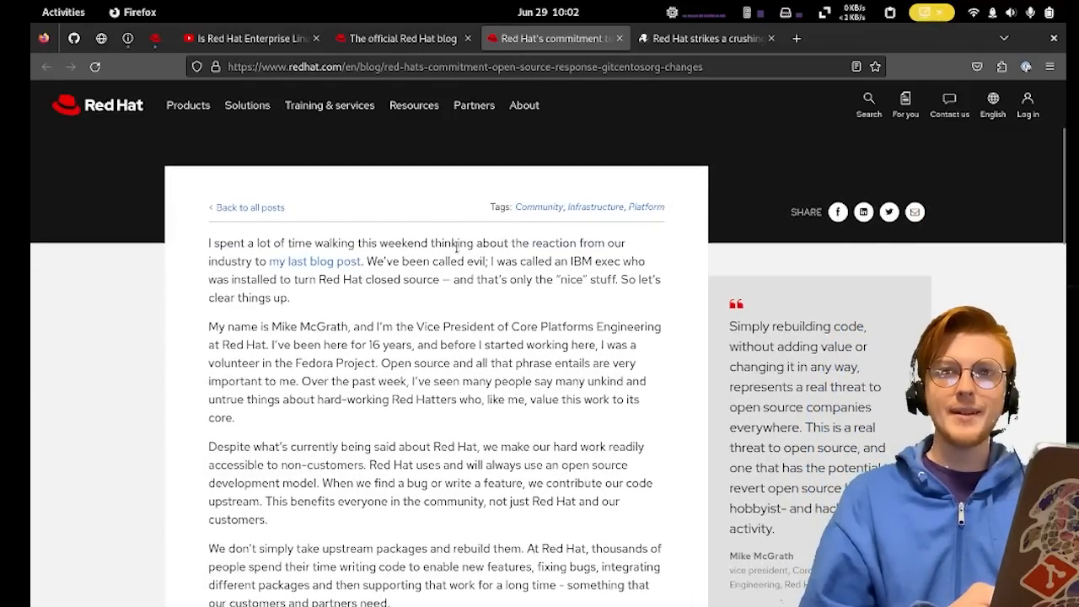
scroll(down, 3)
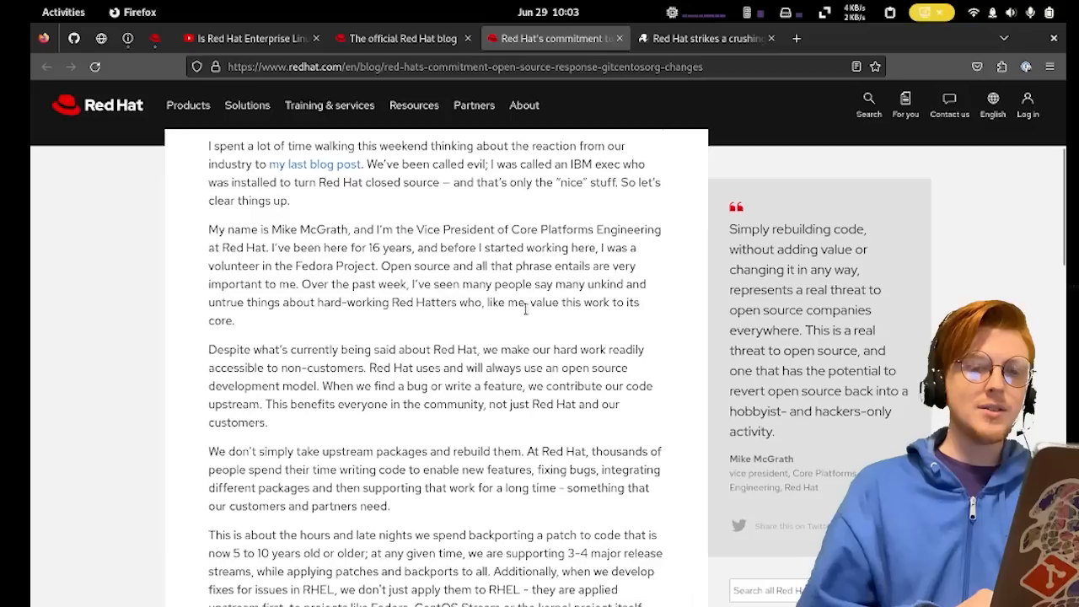
drag(728, 229, 763, 269)
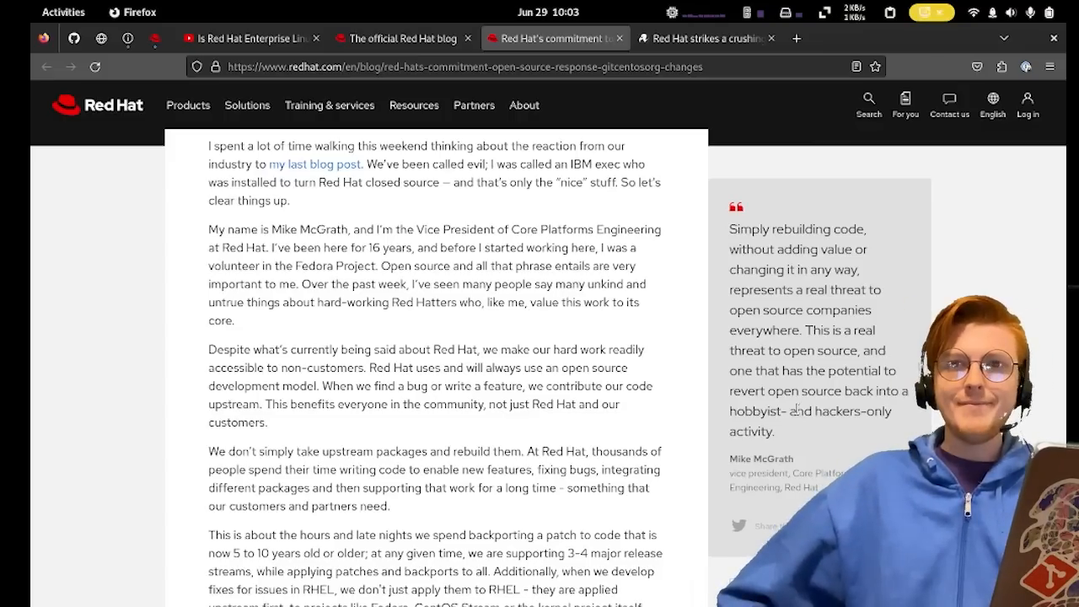
click(64, 11)
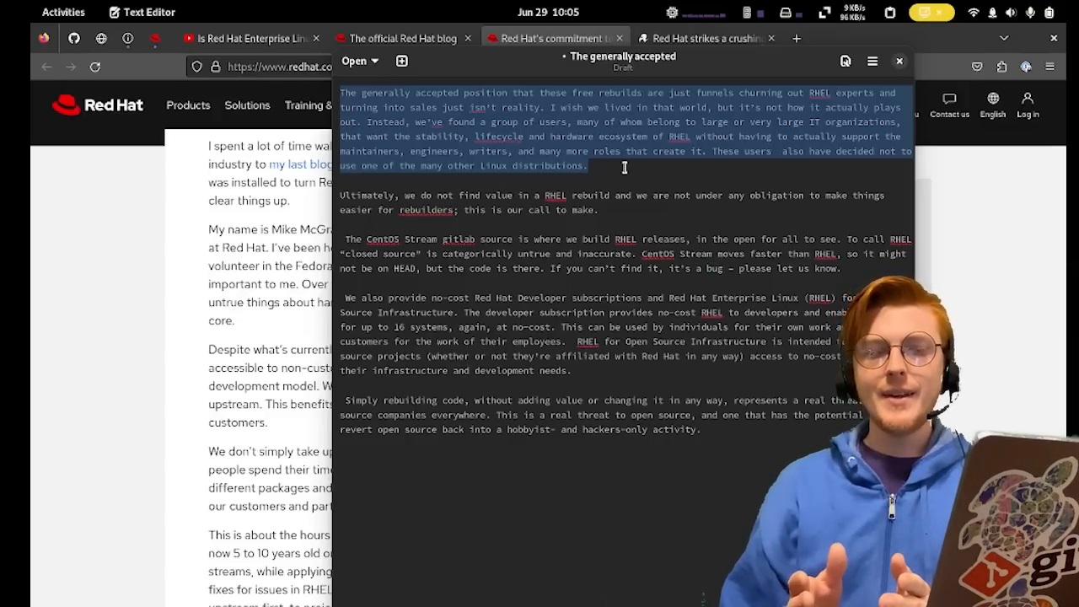
click(591, 166)
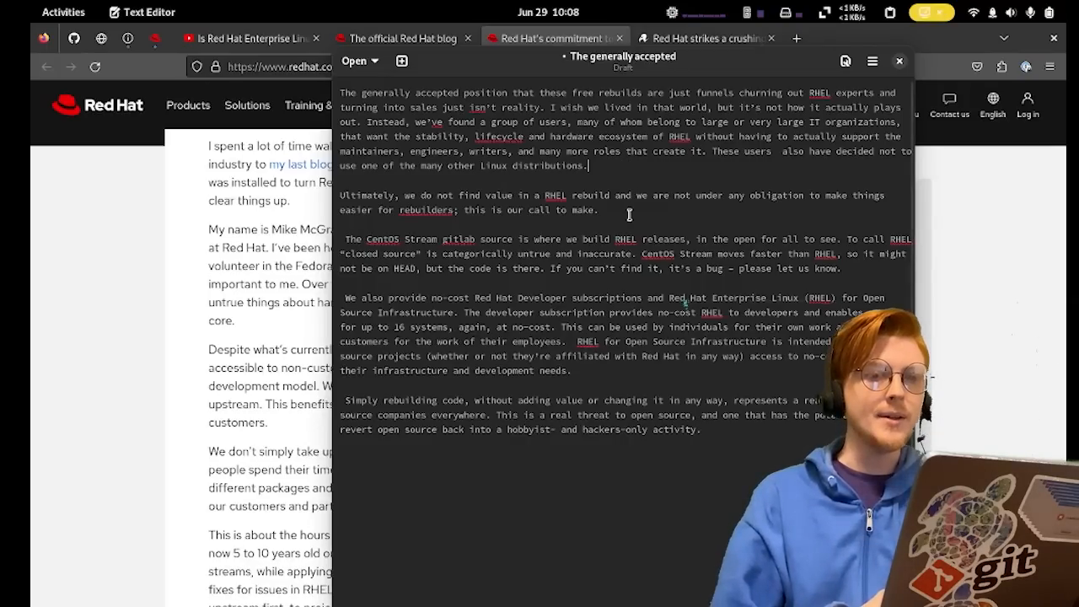
drag(341, 195, 597, 209)
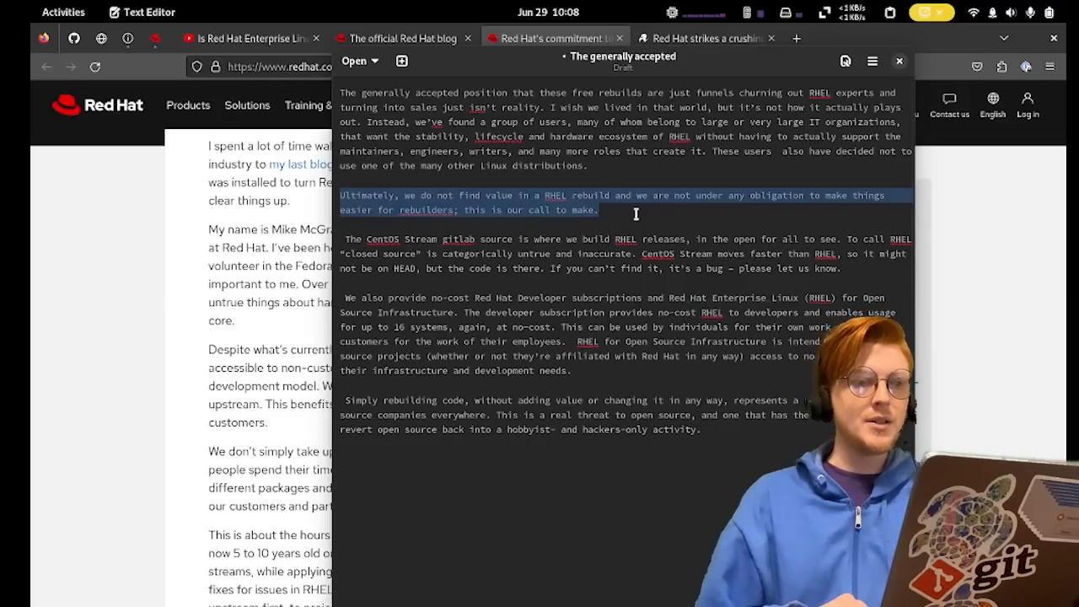
click(635, 213)
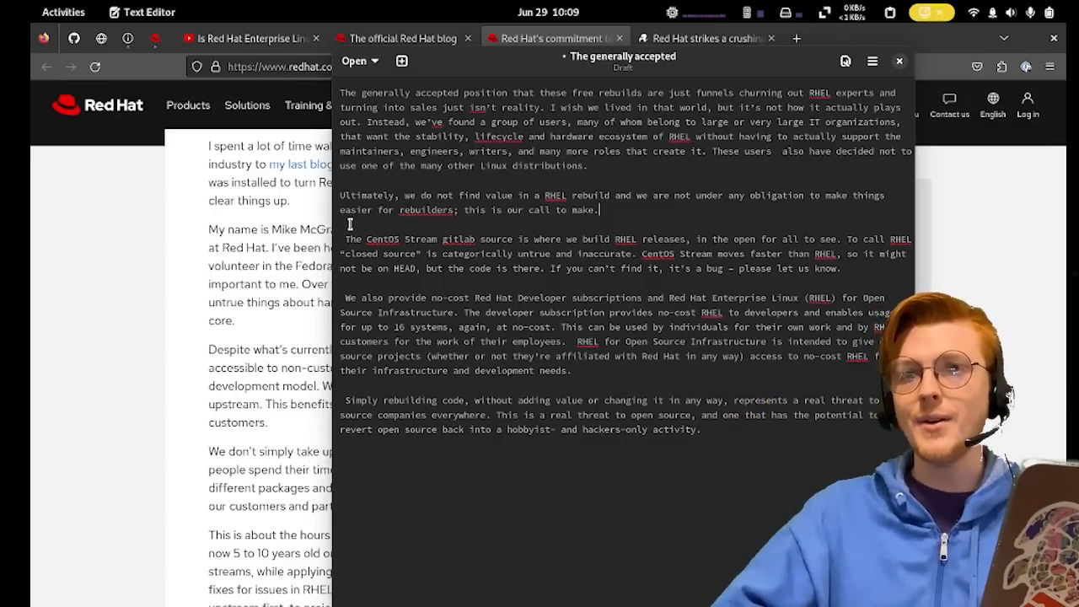
scroll(down, 3)
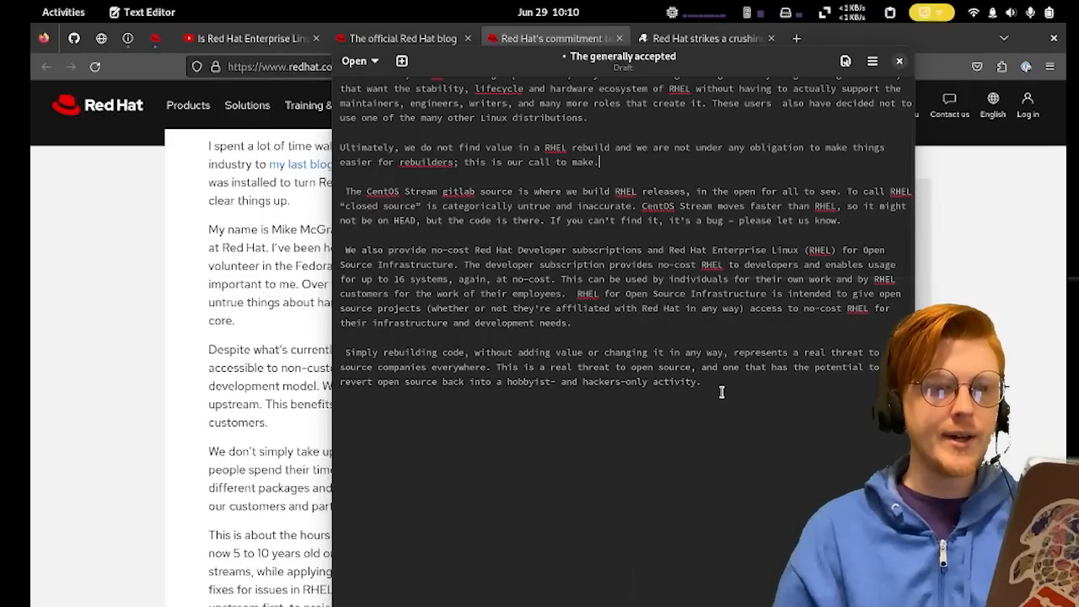